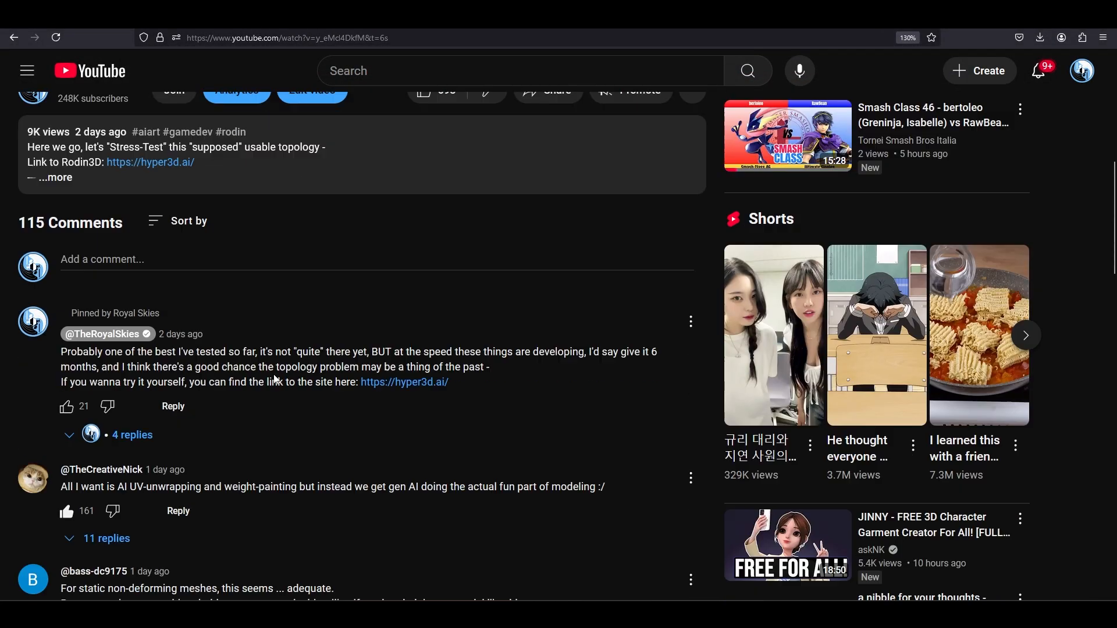
- Read through the replies on the Rodin topology video and like the reply asking for a tutorial
{"action": "scroll", "scroll_direction": "down", "scroll_amount": 3}
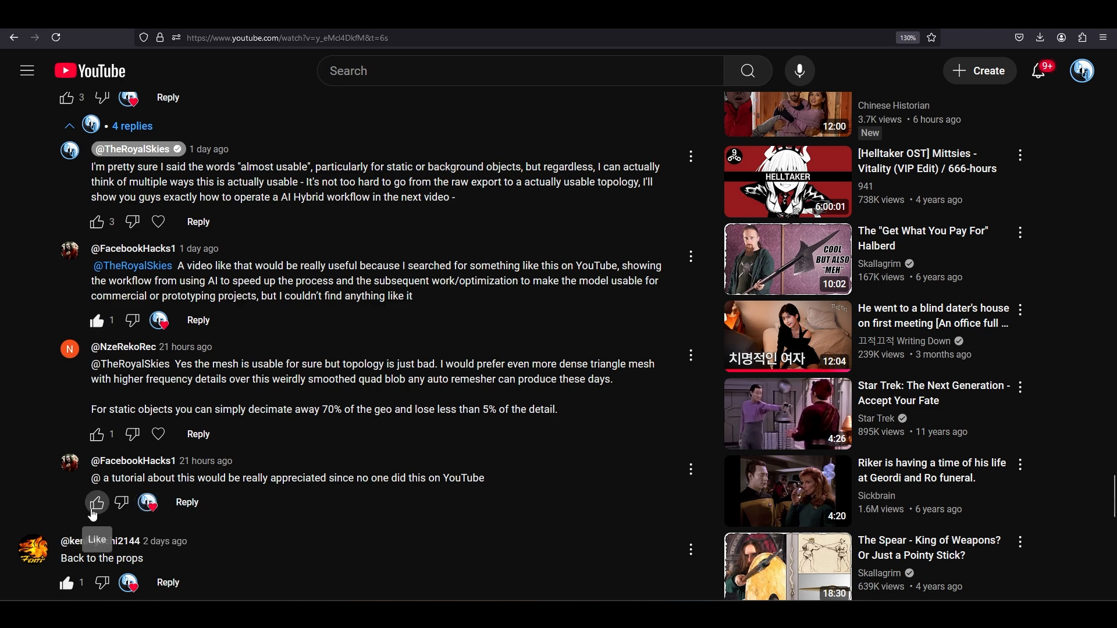
{"action": "left_click", "coordinate": [97, 503]}
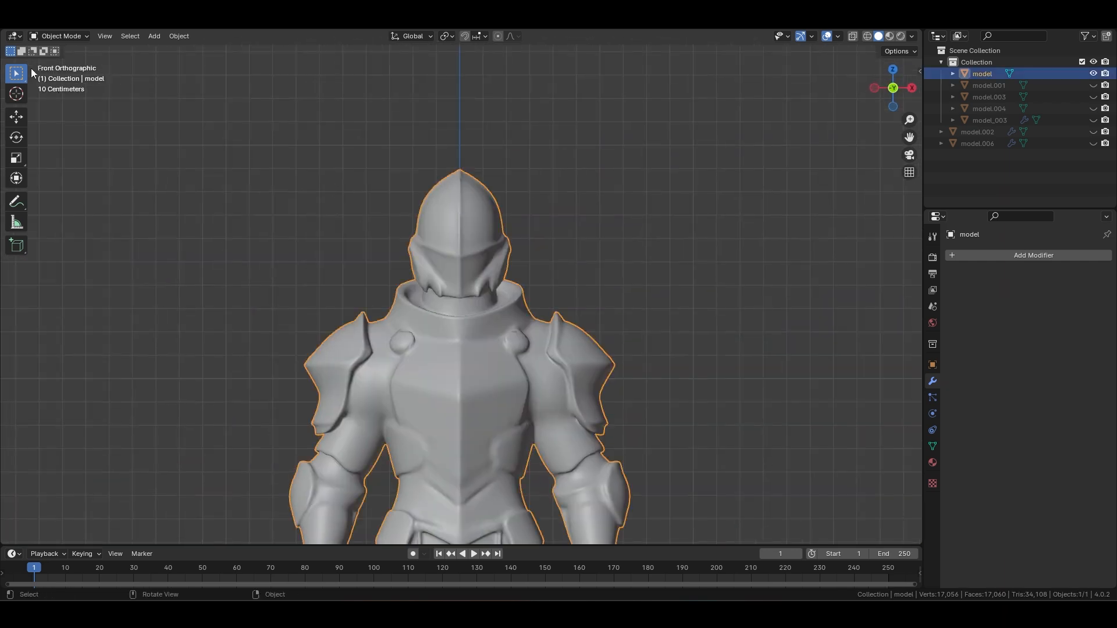
- Sculpt the knight in side view, pulling the shoulder outline and collar edge into shape with Grab
{"action": "left_click", "coordinate": [62, 36]}
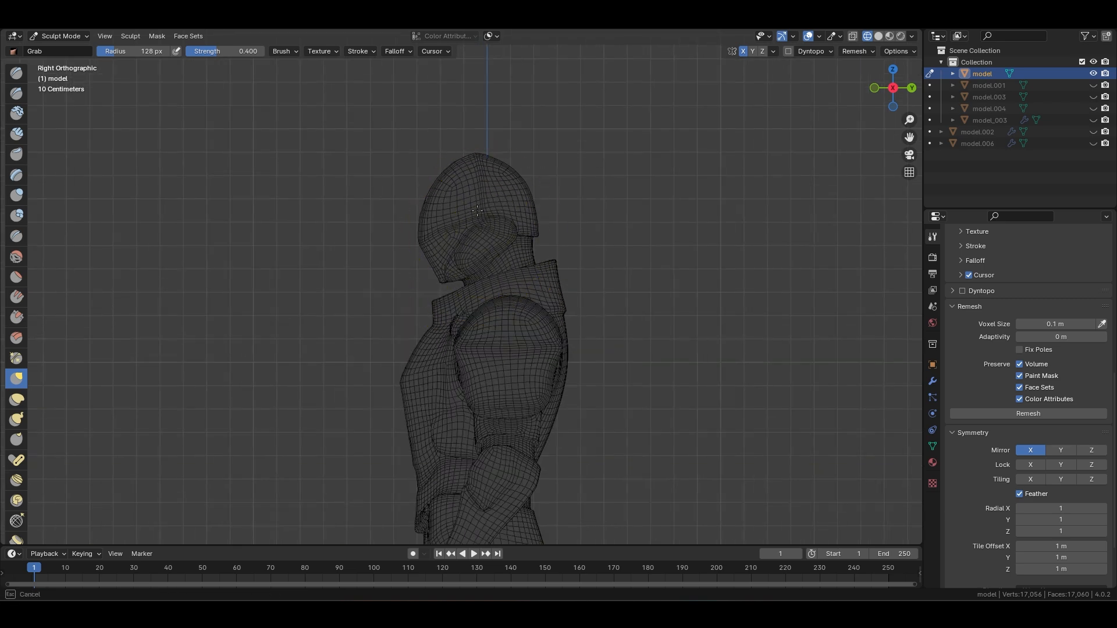
{"action": "left_click_drag", "start_coordinate": [477, 211], "coordinate": [520, 231]}
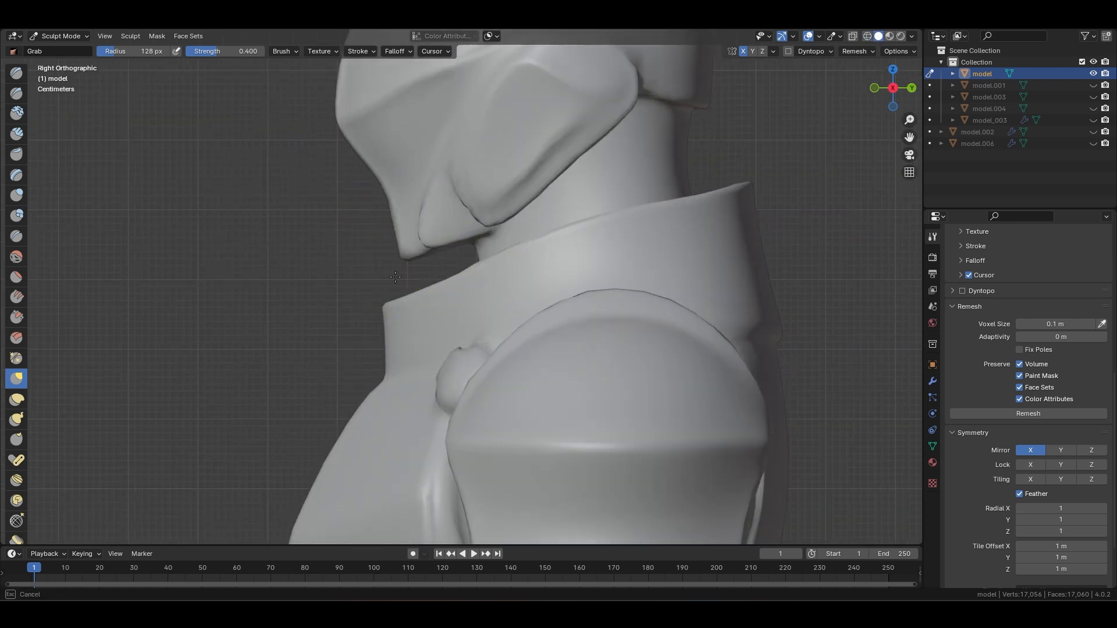
{"action": "left_click_drag", "start_coordinate": [395, 277], "coordinate": [454, 265]}
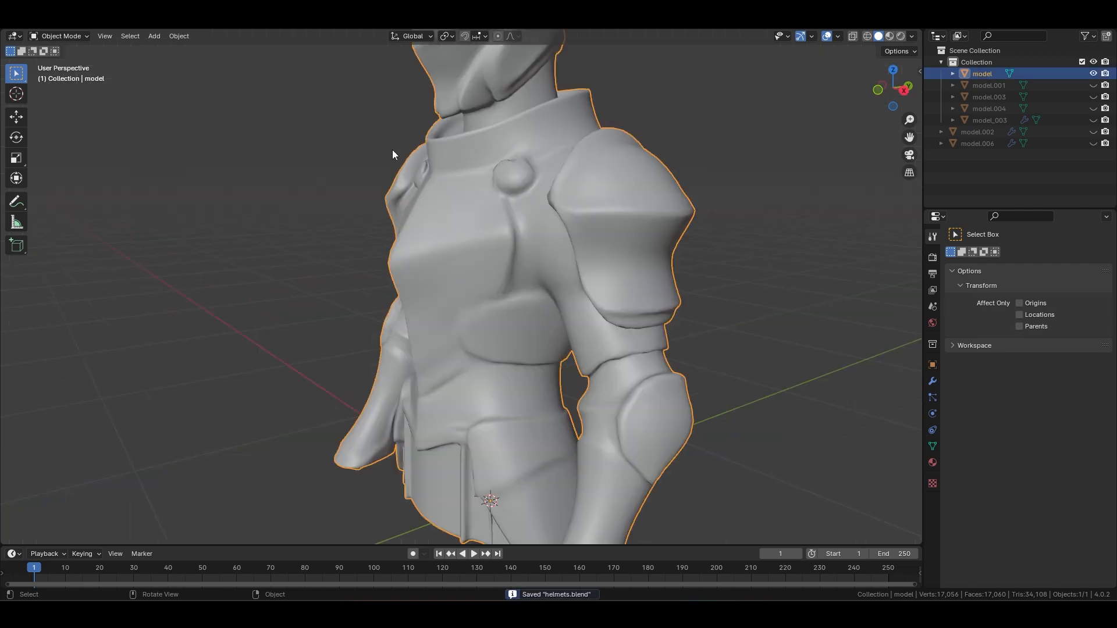
{"action": "key", "text": "Tab"}
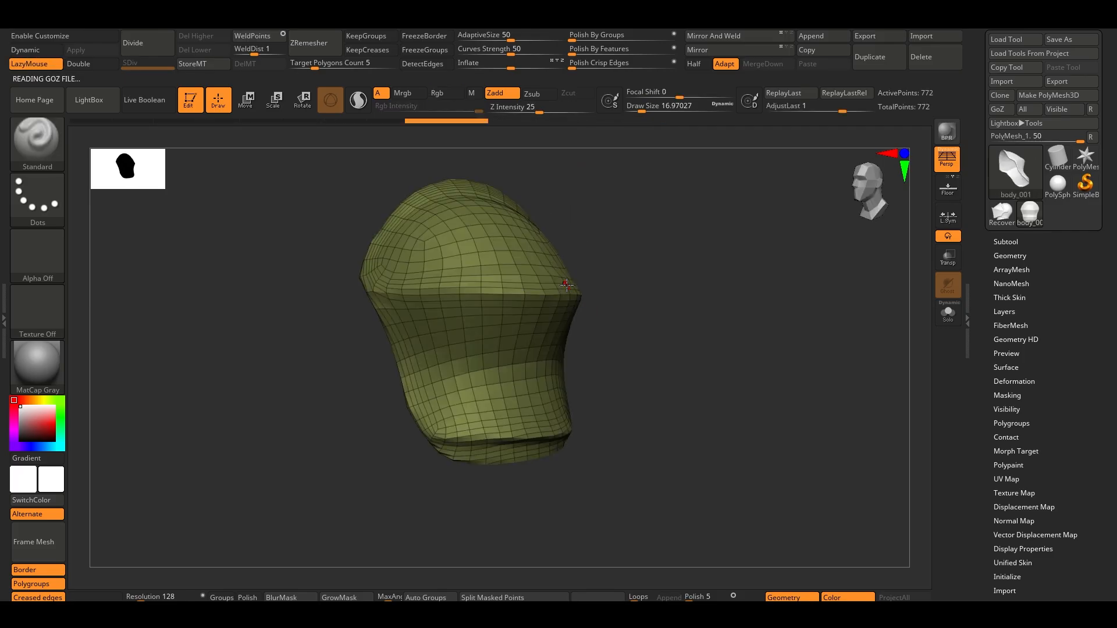
- Remesh the shoulder to clean quads, export shoulder.fbx and create a Substance Painter project from it
{"action": "left_click", "coordinate": [310, 43]}
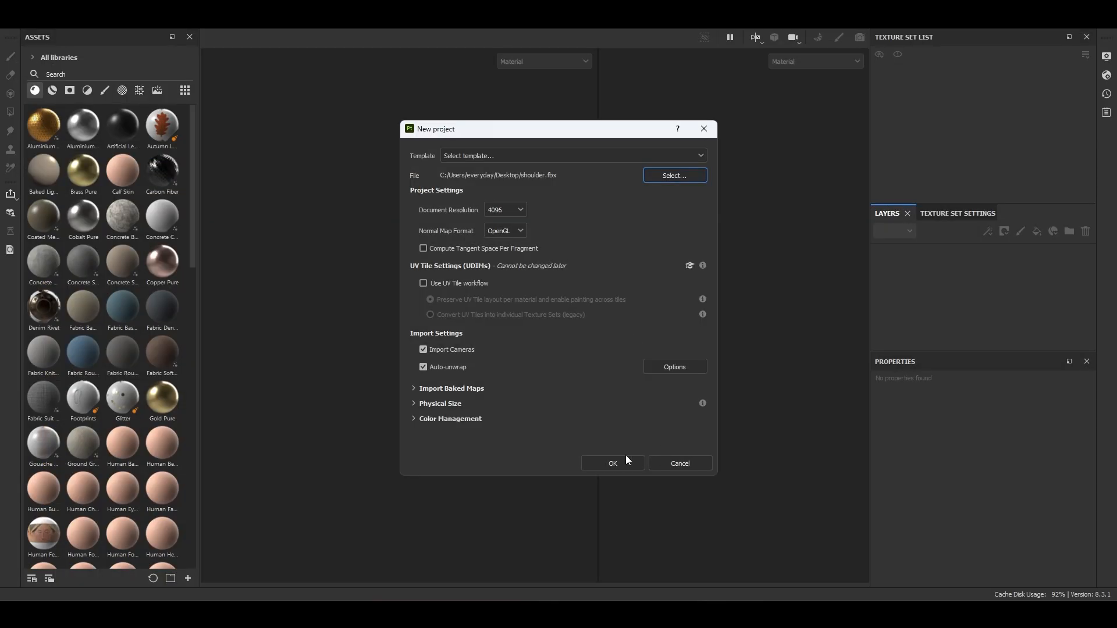
{"action": "left_click", "coordinate": [611, 463]}
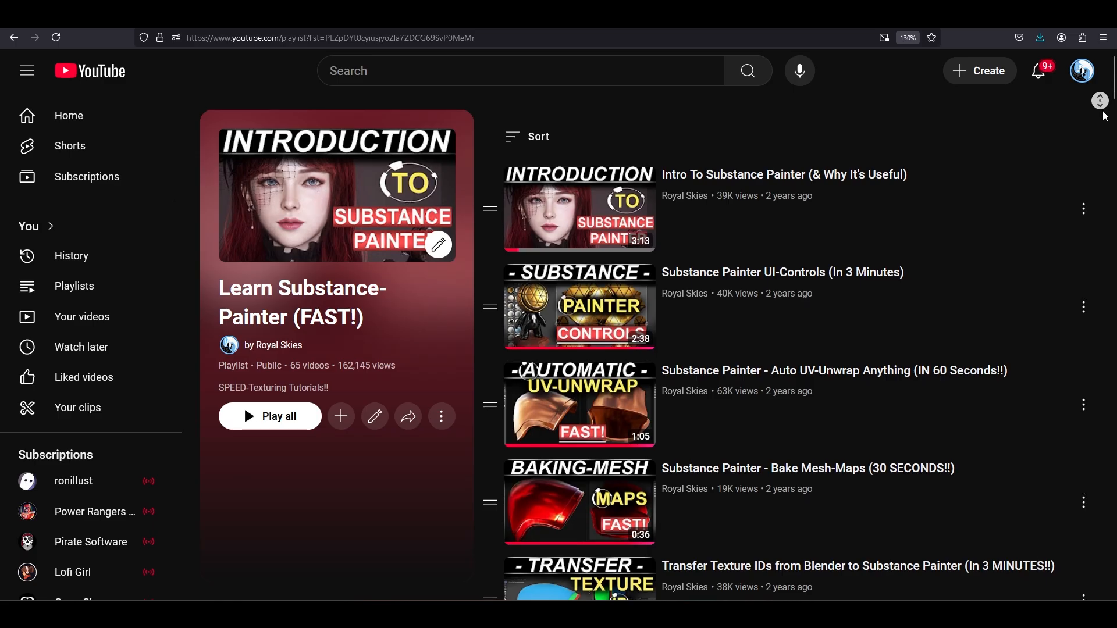
{"action": "scroll", "scroll_direction": "down", "scroll_amount": 3}
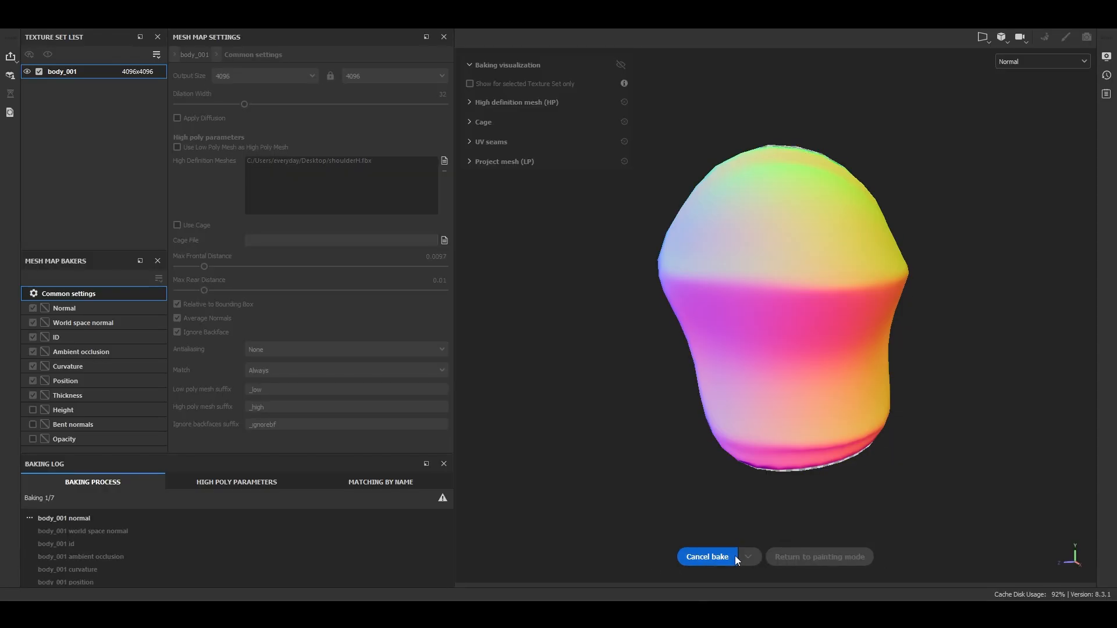
- Bake the shoulder's mesh maps and apply the Steel Medieval Stylized material to it
{"action": "left_click", "coordinate": [818, 556]}
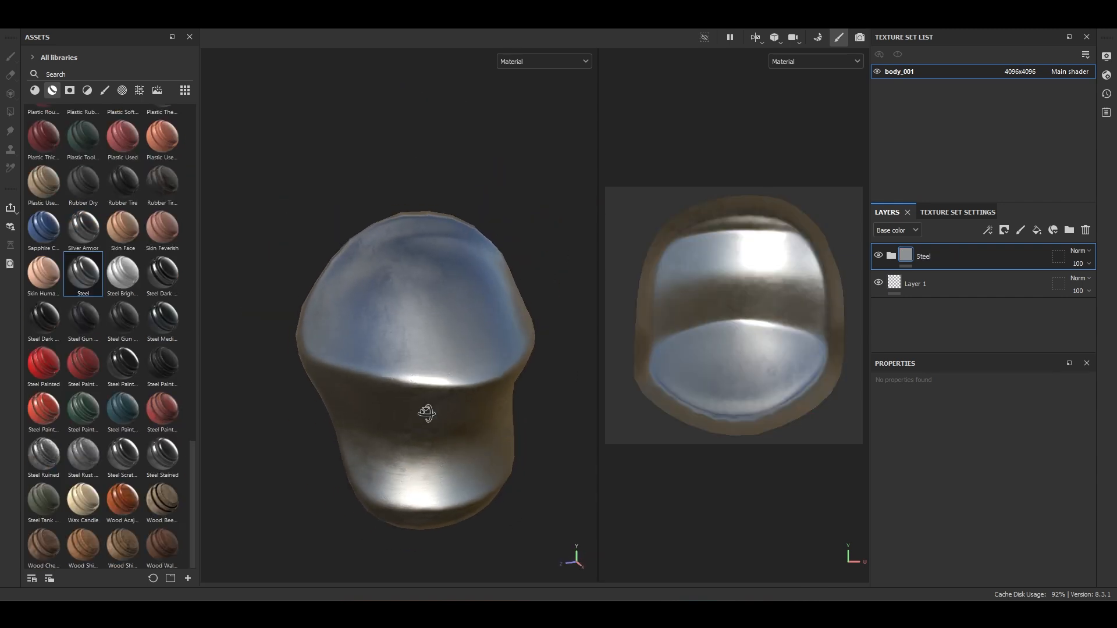
{"action": "double_click", "coordinate": [162, 318]}
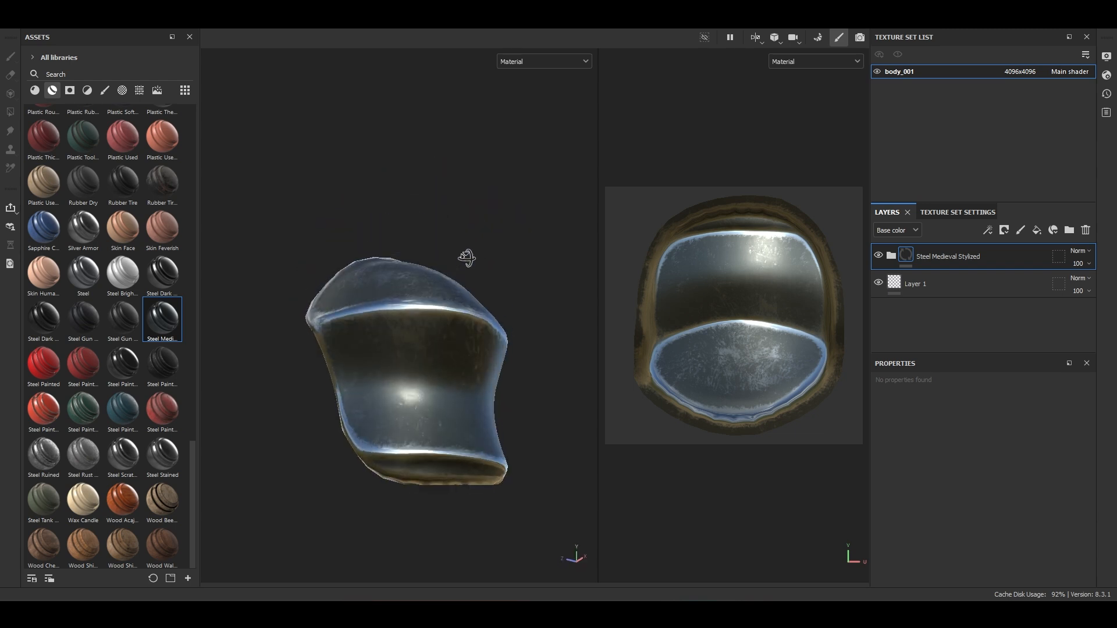
{"action": "left_click_drag", "start_coordinate": [467, 256], "coordinate": [345, 334]}
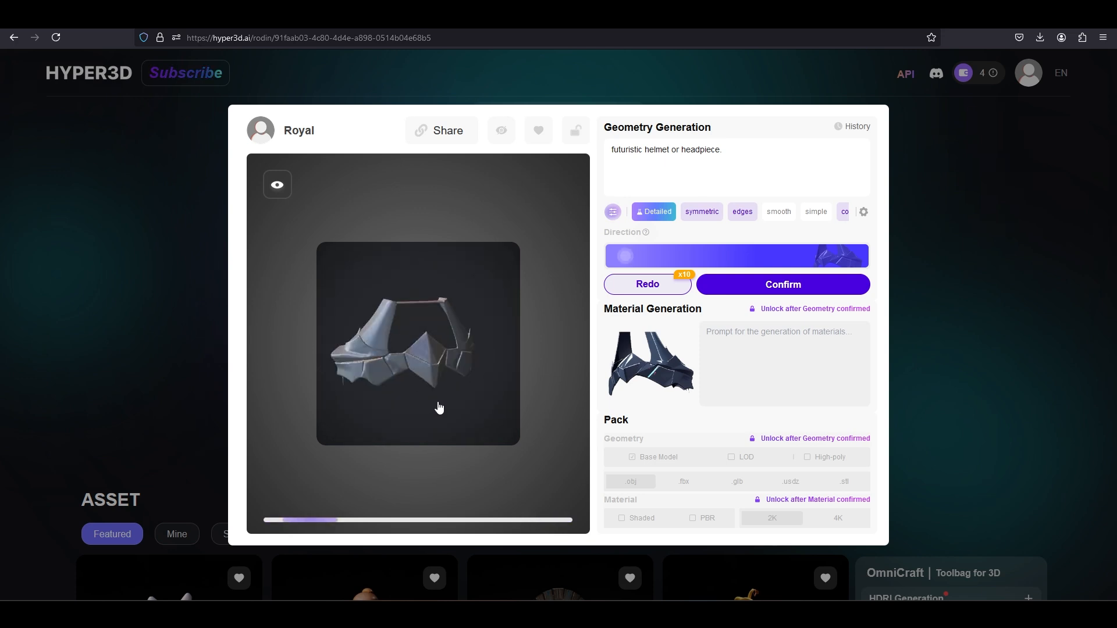
- Inspect the past armored-character and knight-helmet generations and confirm material generation for the helmet
{"action": "left_click", "coordinate": [781, 284]}
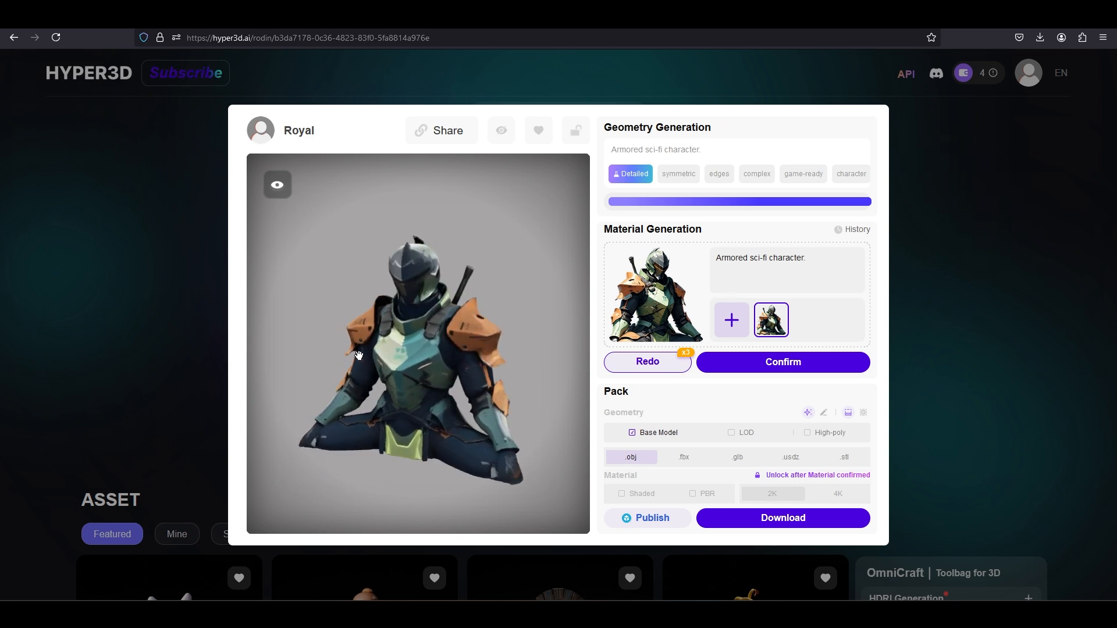
{"action": "left_click_drag", "start_coordinate": [358, 356], "coordinate": [550, 342]}
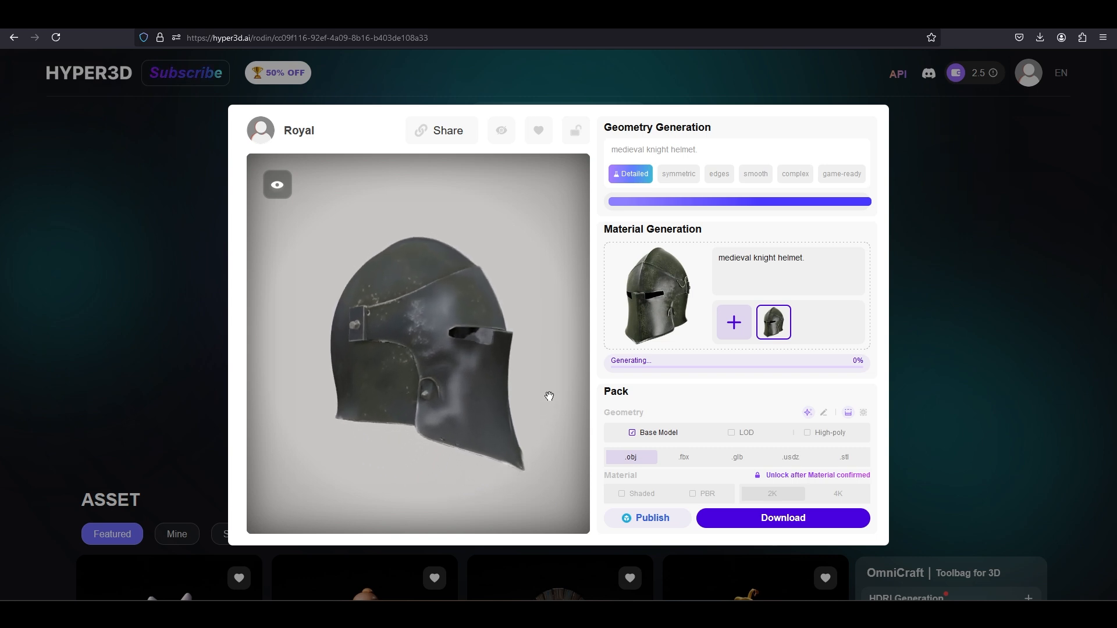
{"action": "left_click_drag", "start_coordinate": [548, 396], "coordinate": [426, 389]}
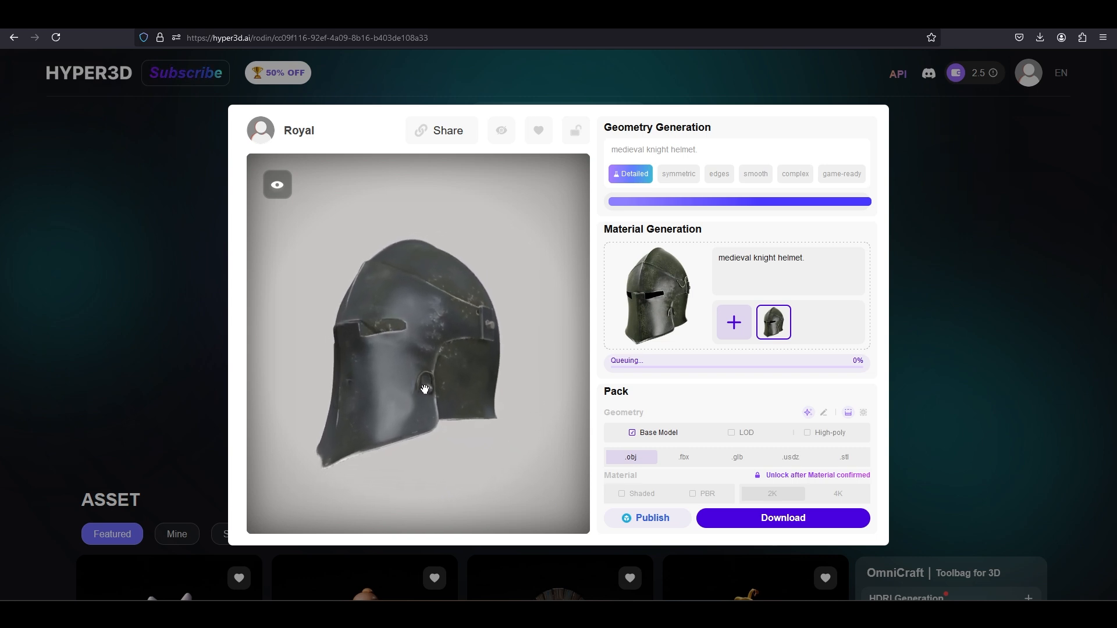